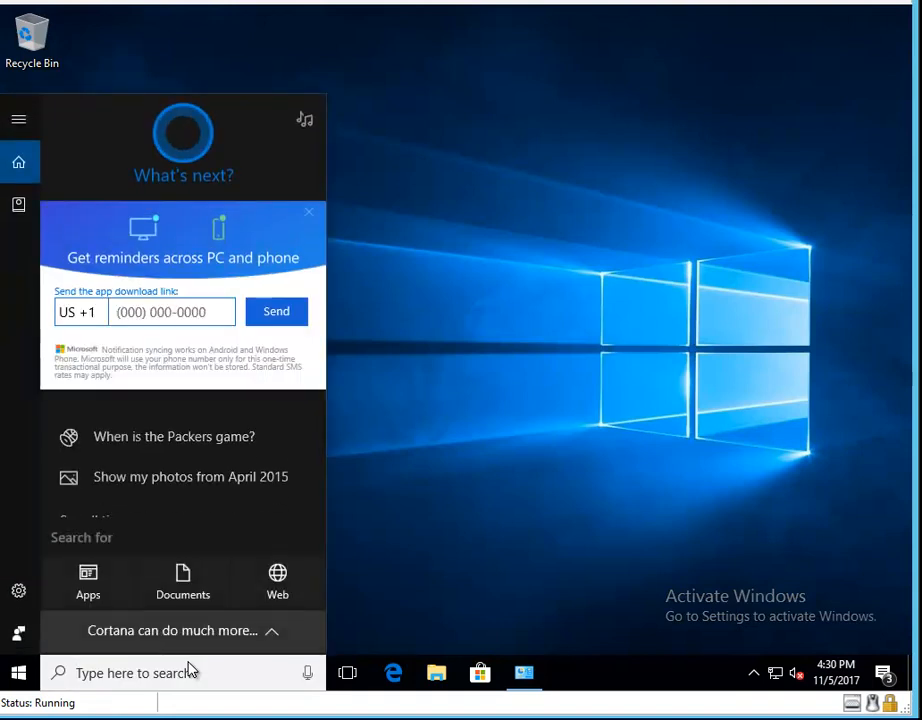
Step: Search Windows for 'outlook' and launch the Outlook 2016 desktop app
{"action": "type", "text": "outlook"}
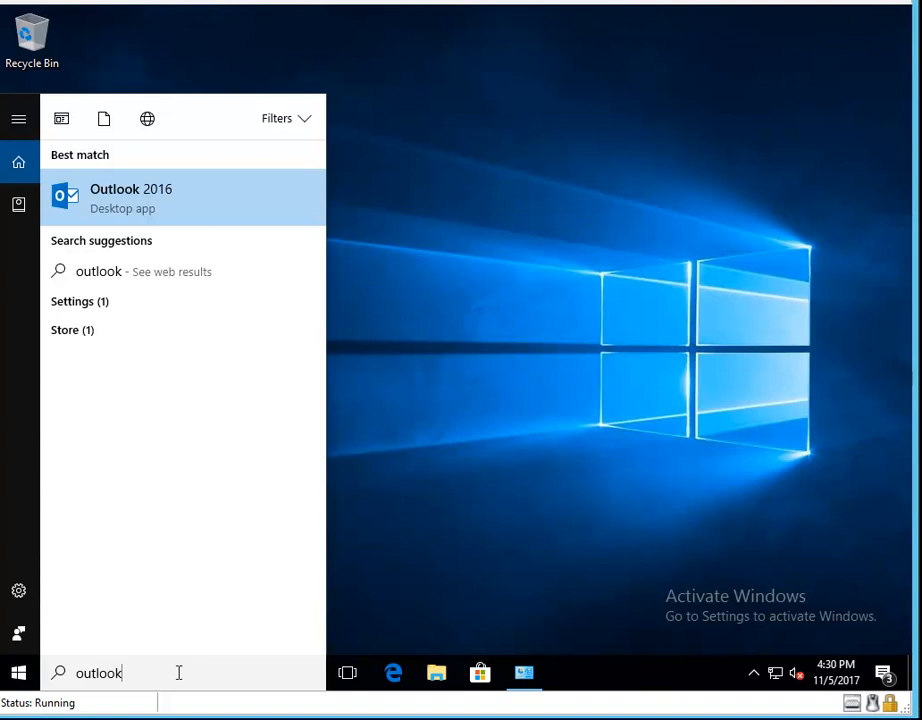
{"action": "mouse_move", "coordinate": [143, 196]}
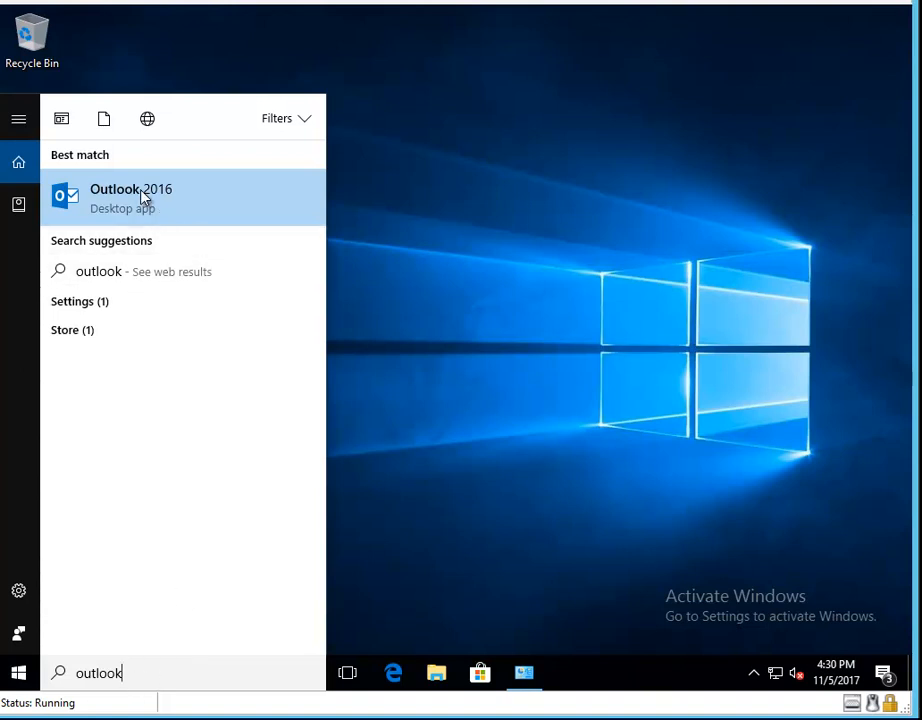
{"action": "left_click", "coordinate": [131, 197]}
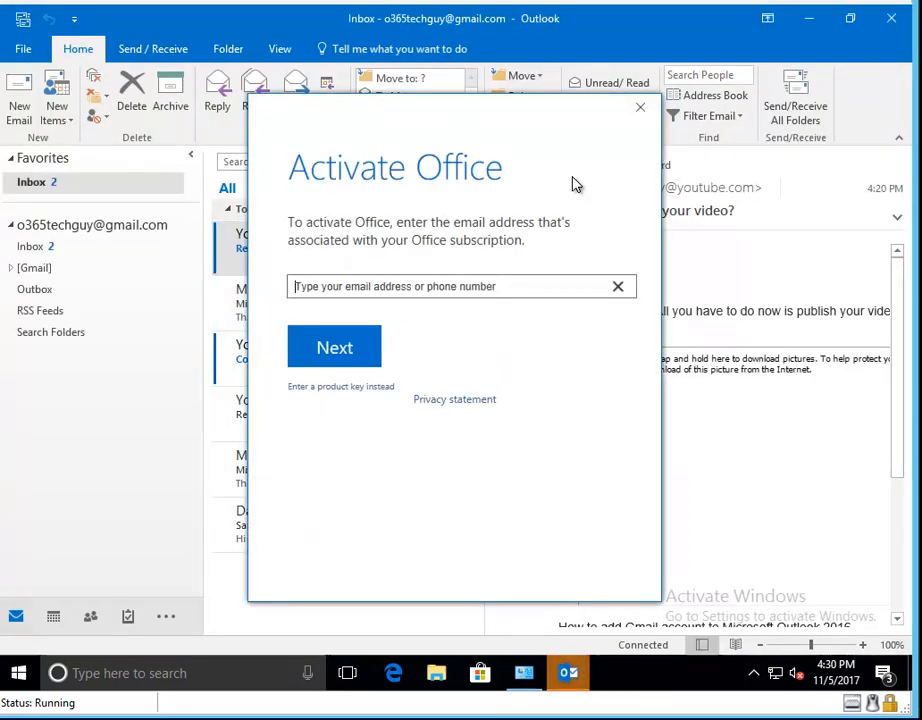
Step: Close the Activate Office prompt and start Add Account from the File page
{"action": "left_click", "coordinate": [640, 107]}
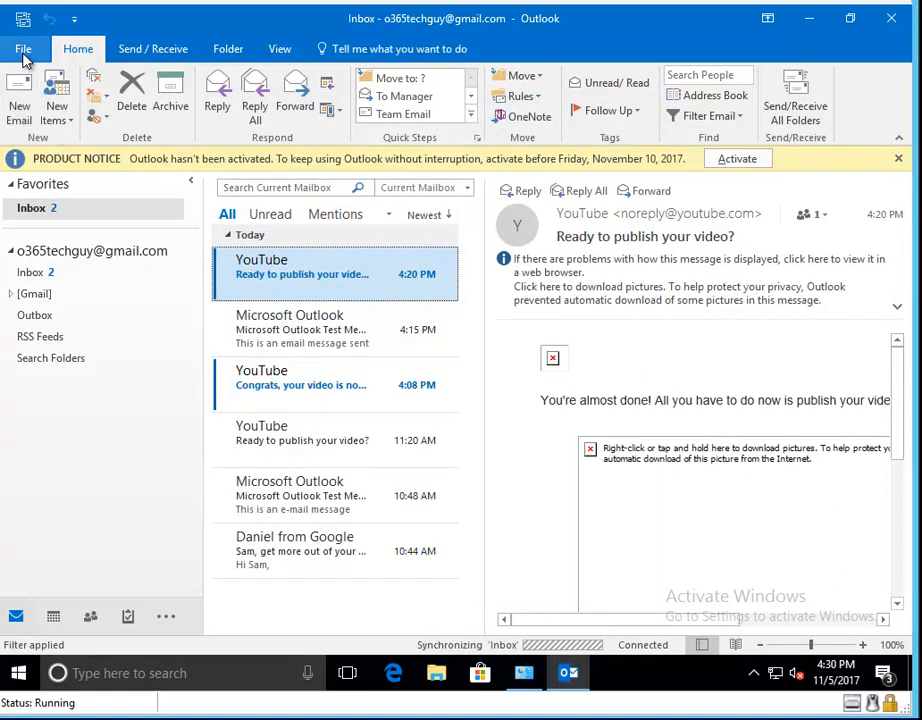
{"action": "left_click", "coordinate": [22, 48]}
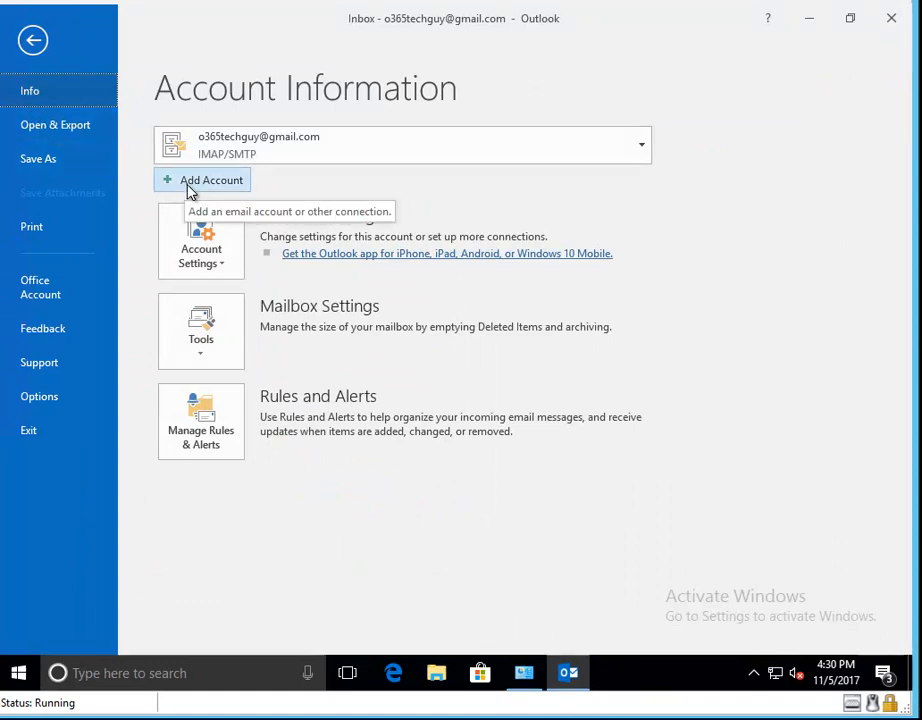
{"action": "mouse_move", "coordinate": [134, 133]}
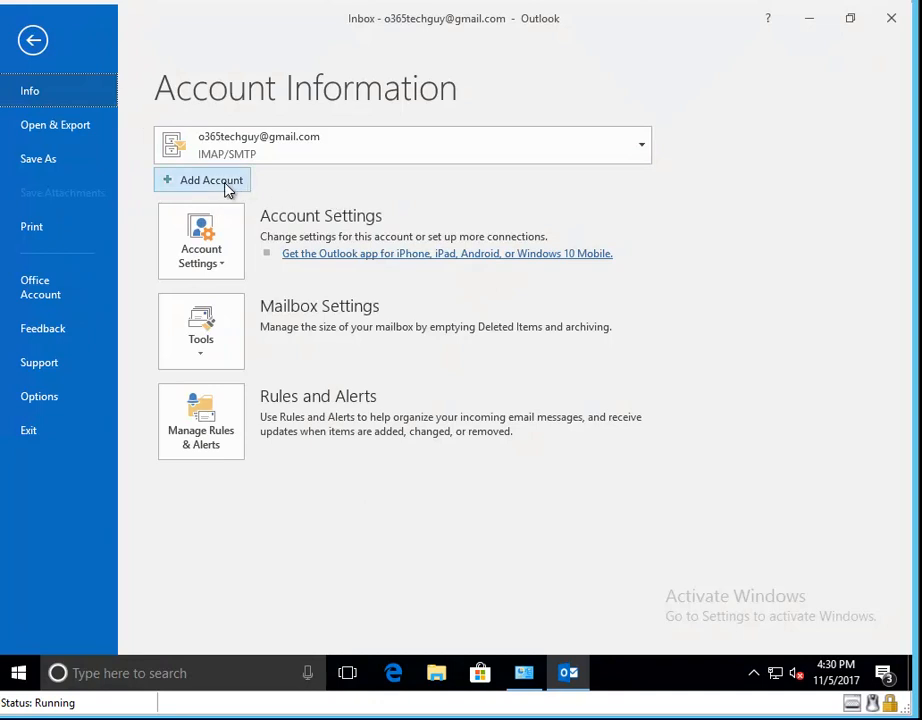
{"action": "left_click", "coordinate": [209, 180]}
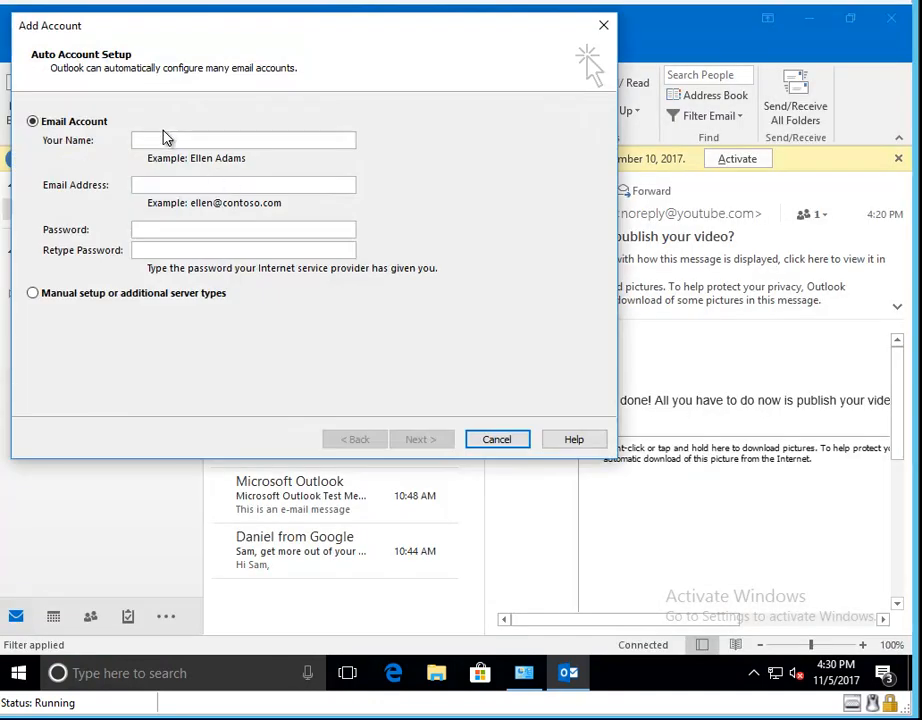
Step: Enter the O365 display name, o365te... email address and password, then run automatic setup
{"action": "left_click", "coordinate": [243, 139]}
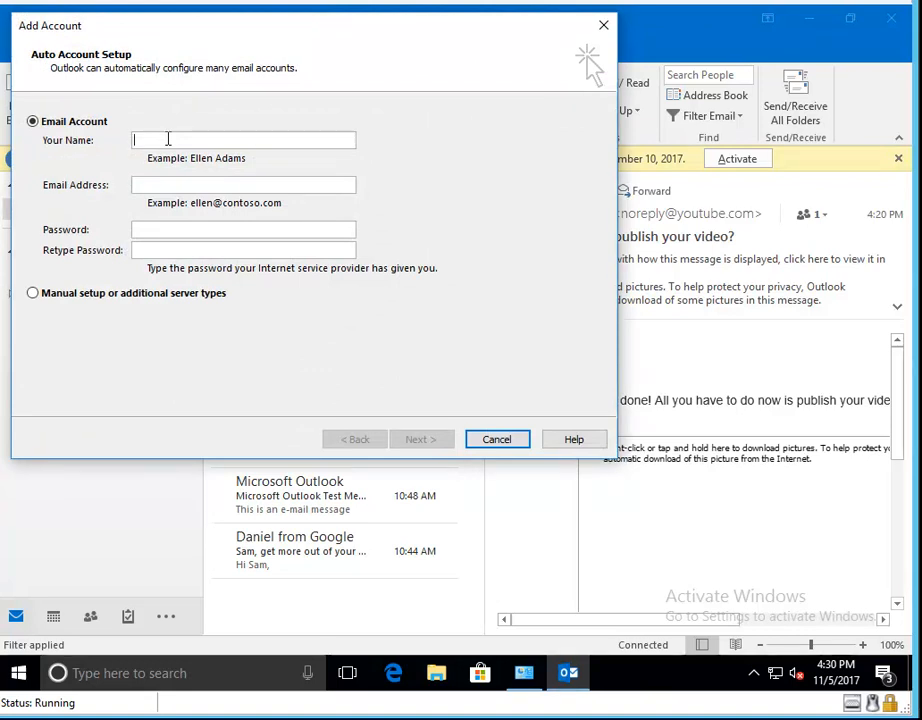
{"action": "type", "text": "O"}
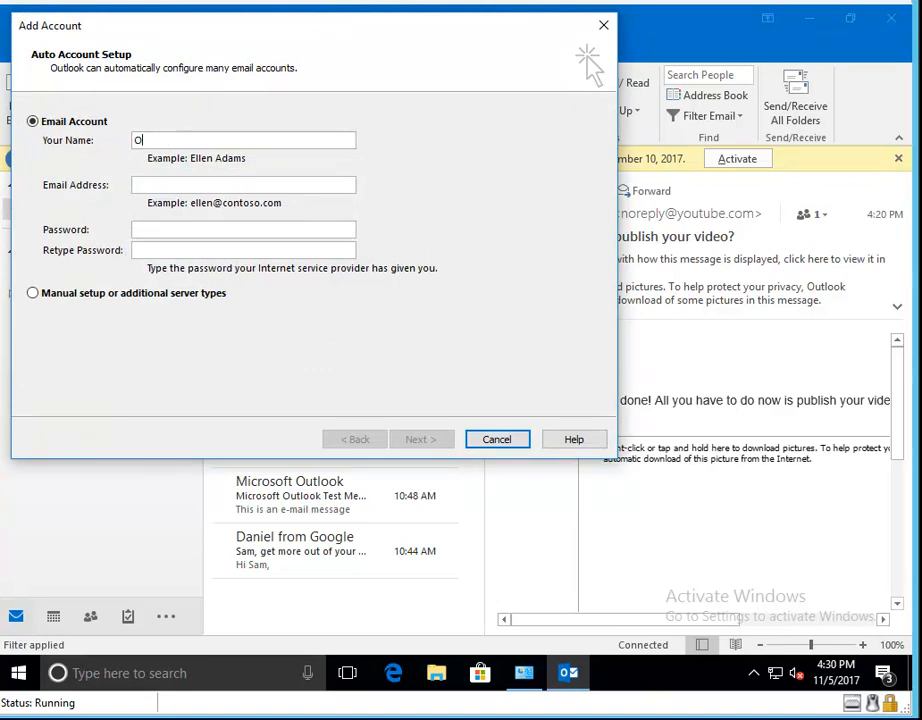
{"action": "type", "text": "365 Techguy"}
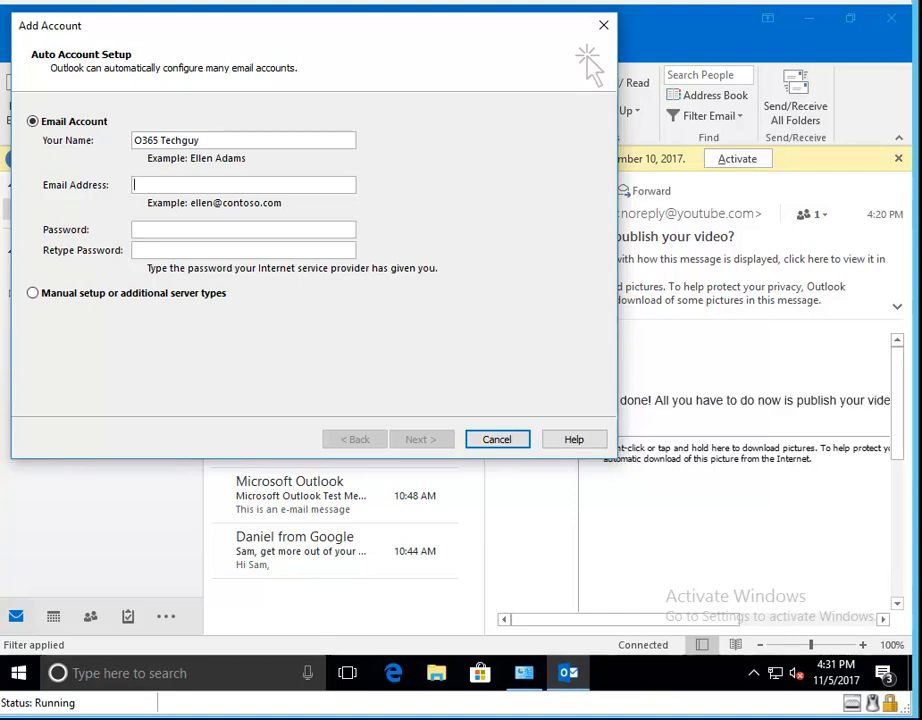
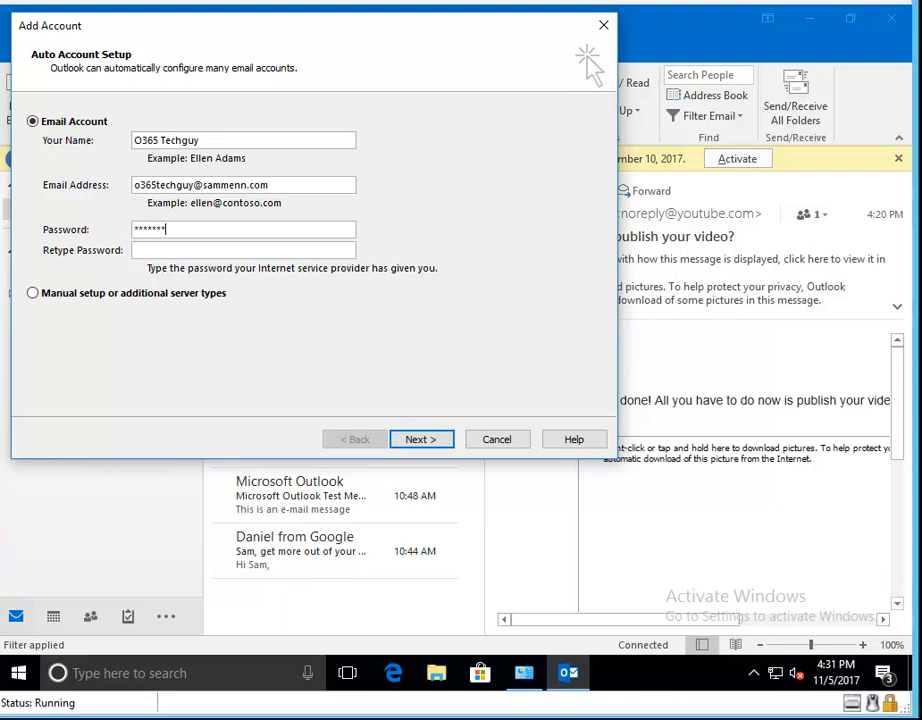
{"action": "type", "text": "*"}
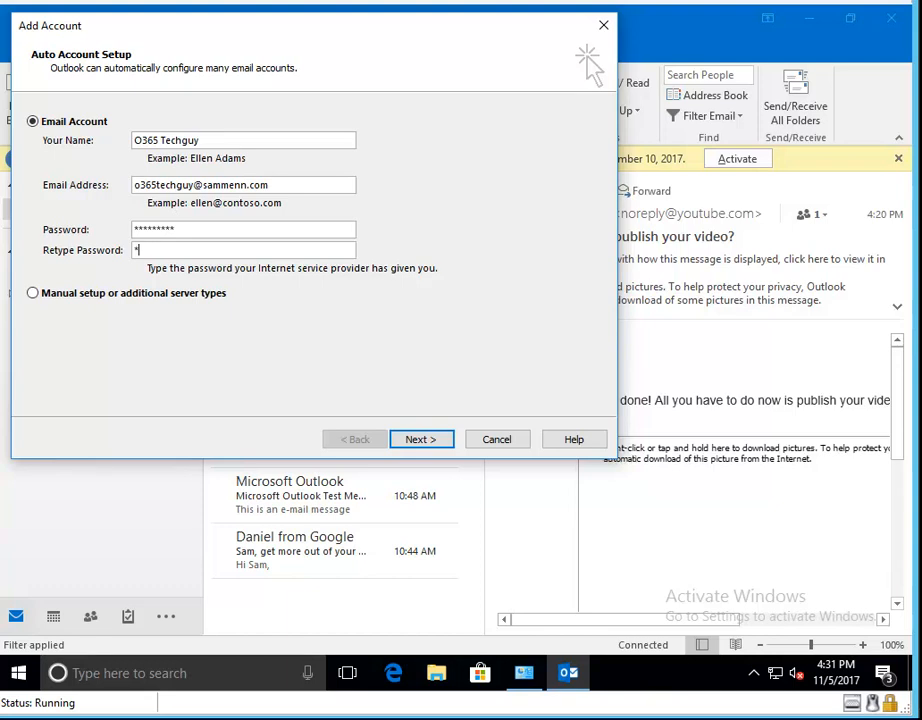
{"action": "type", "text": "********"}
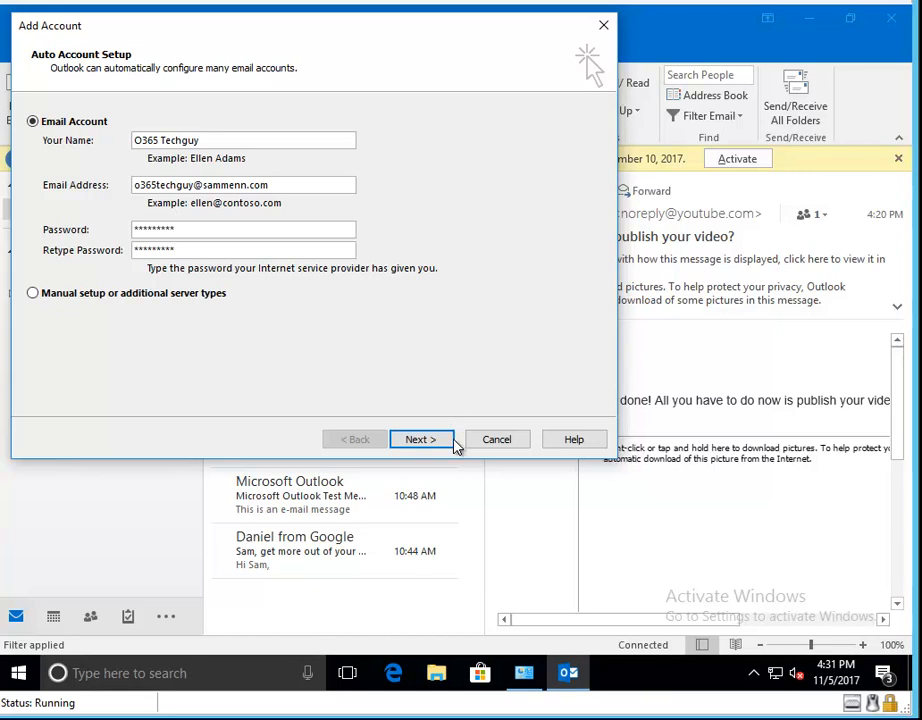
{"action": "left_click", "coordinate": [421, 439]}
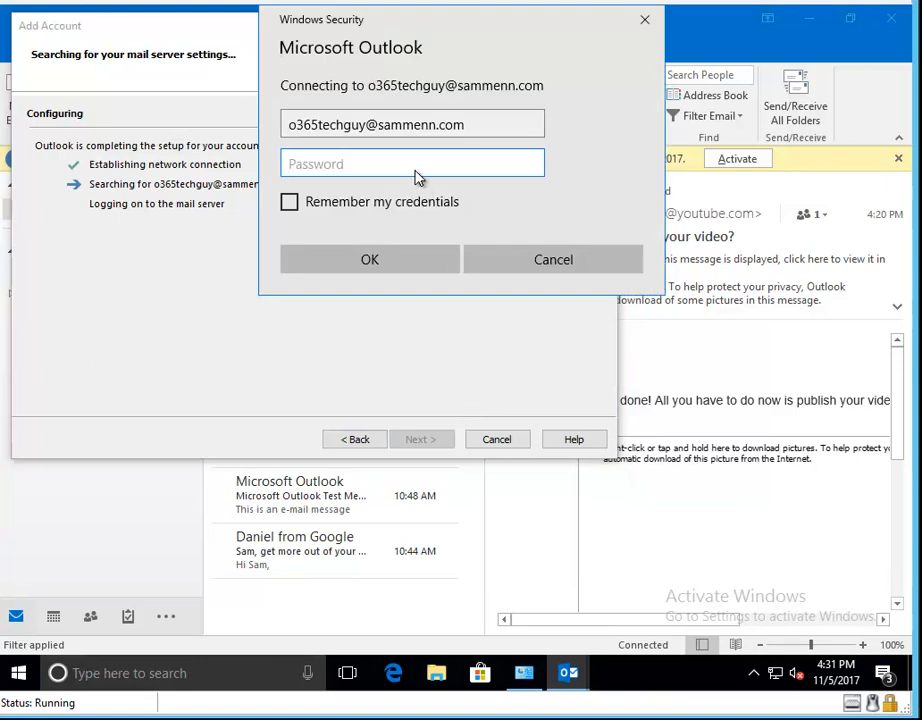
Step: Sign in to the mailbox, finish account setup, and acknowledge the Outlook restart notice
{"action": "type", "text": "••••••"}
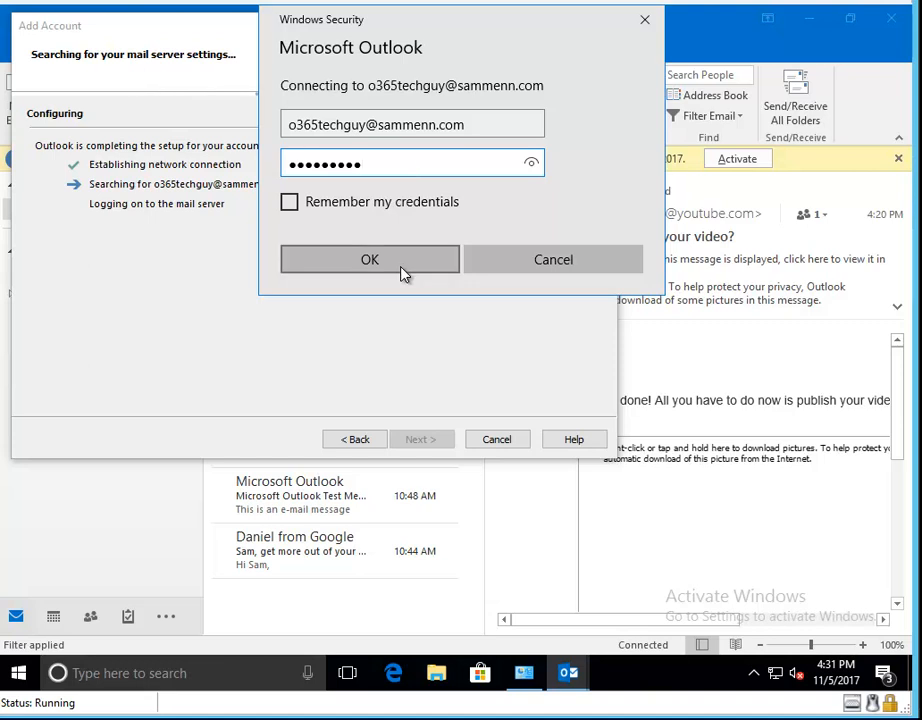
{"action": "left_click", "coordinate": [369, 259]}
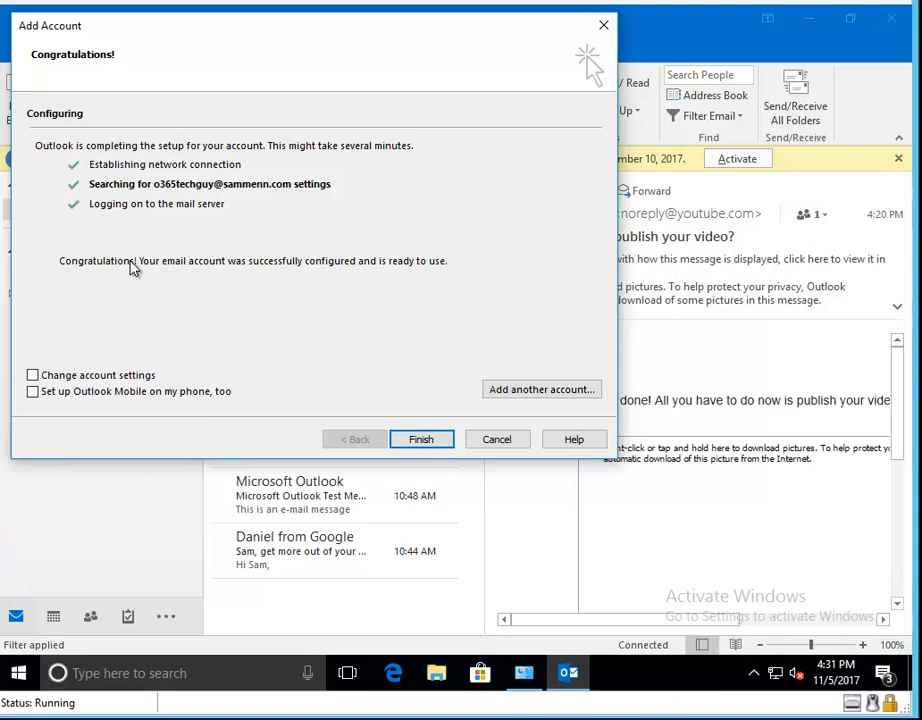
{"action": "left_click", "coordinate": [421, 439]}
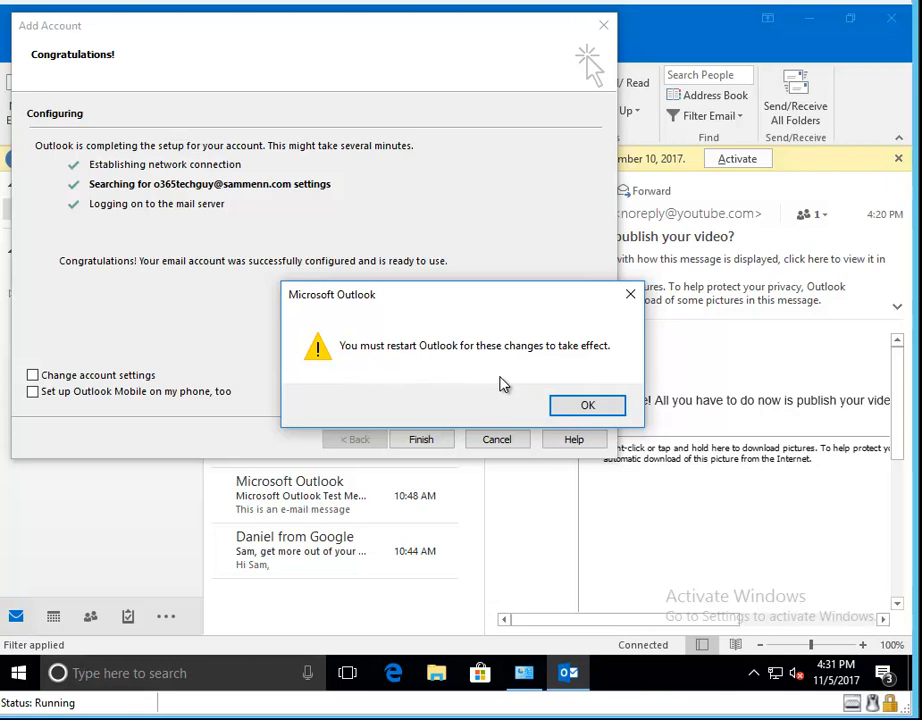
{"action": "left_click", "coordinate": [588, 405]}
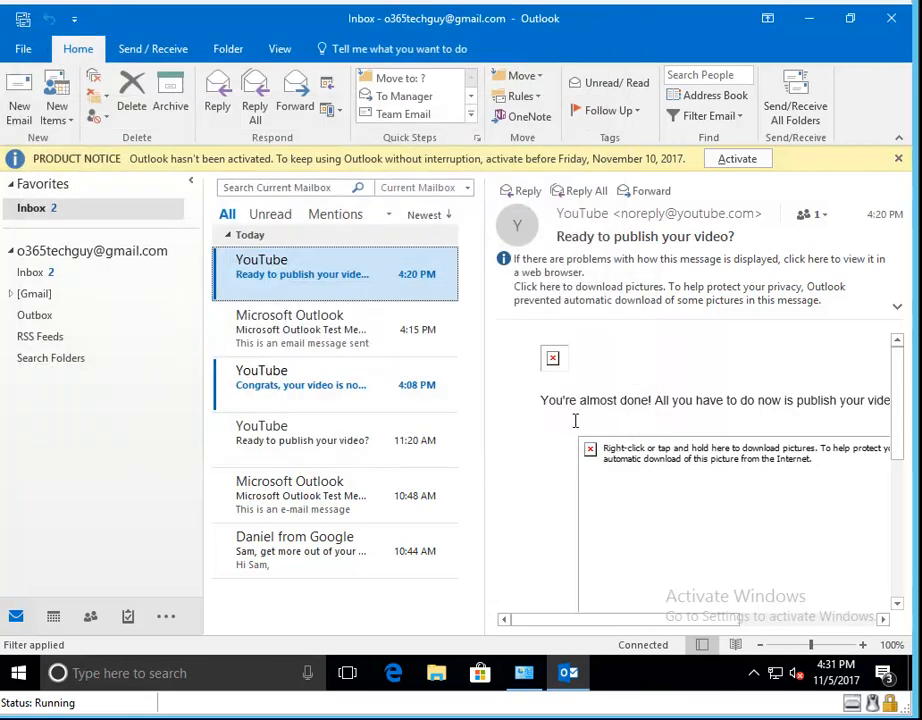
{"action": "mouse_move", "coordinate": [890, 18]}
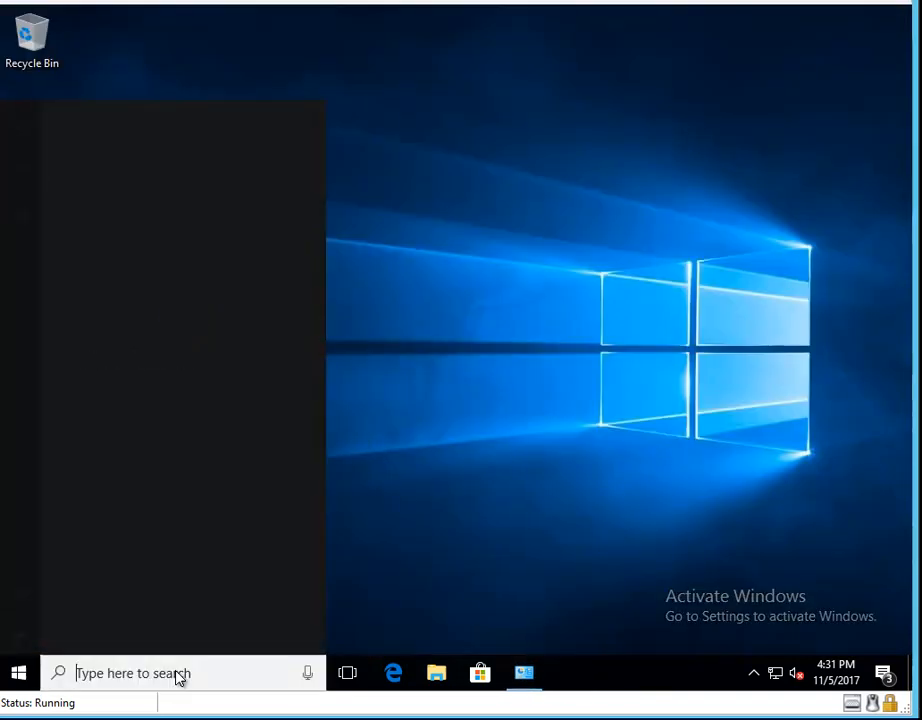
Step: Relaunch Outlook 2016 from Windows search and submit the mailbox credentials
{"action": "type", "text": "outlook"}
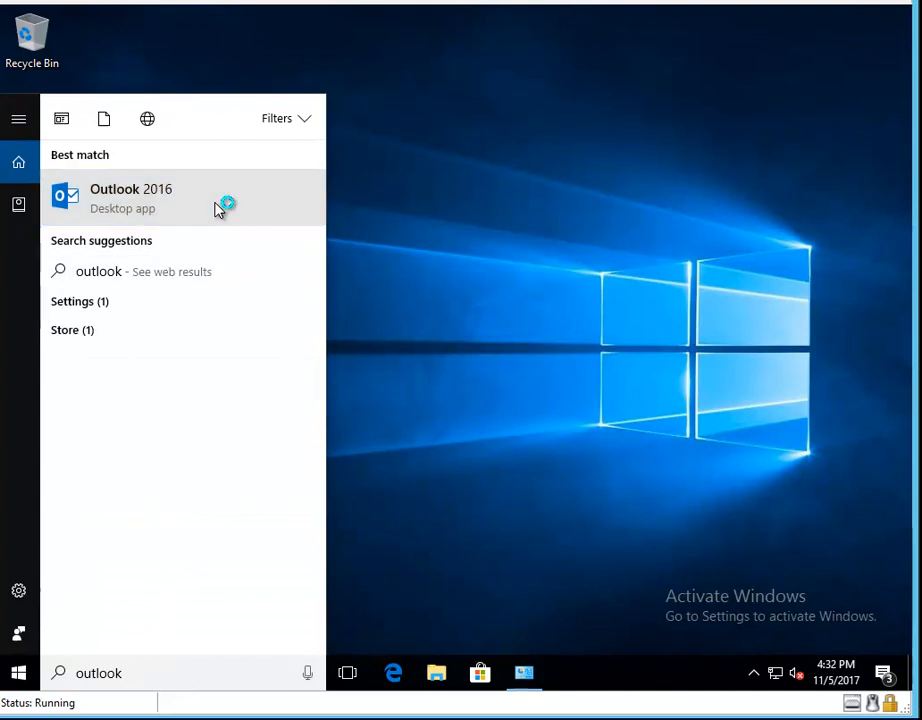
{"action": "left_click", "coordinate": [131, 197]}
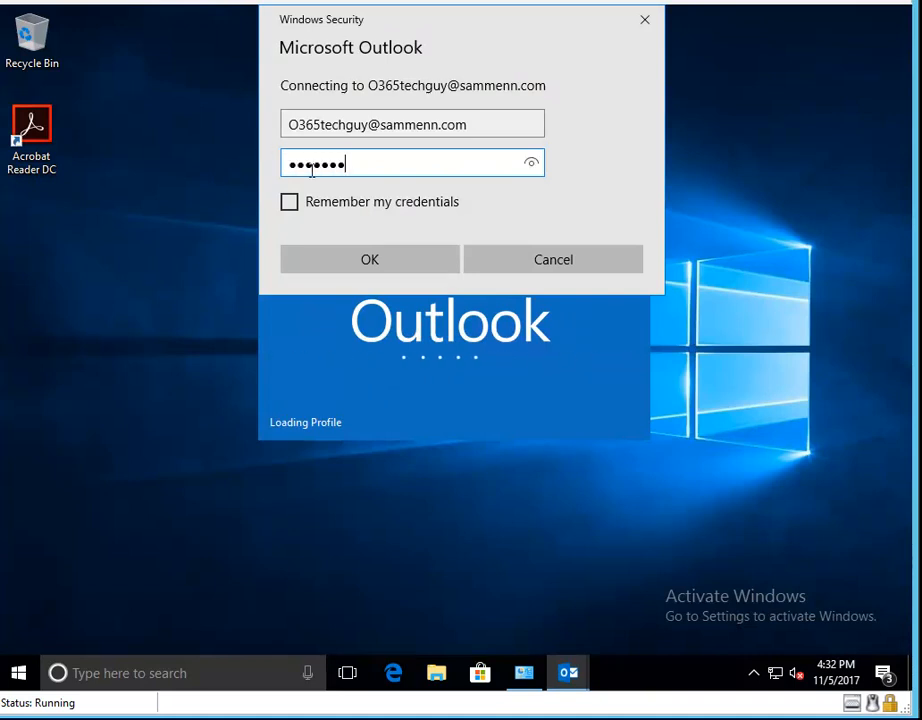
{"action": "left_click", "coordinate": [369, 259]}
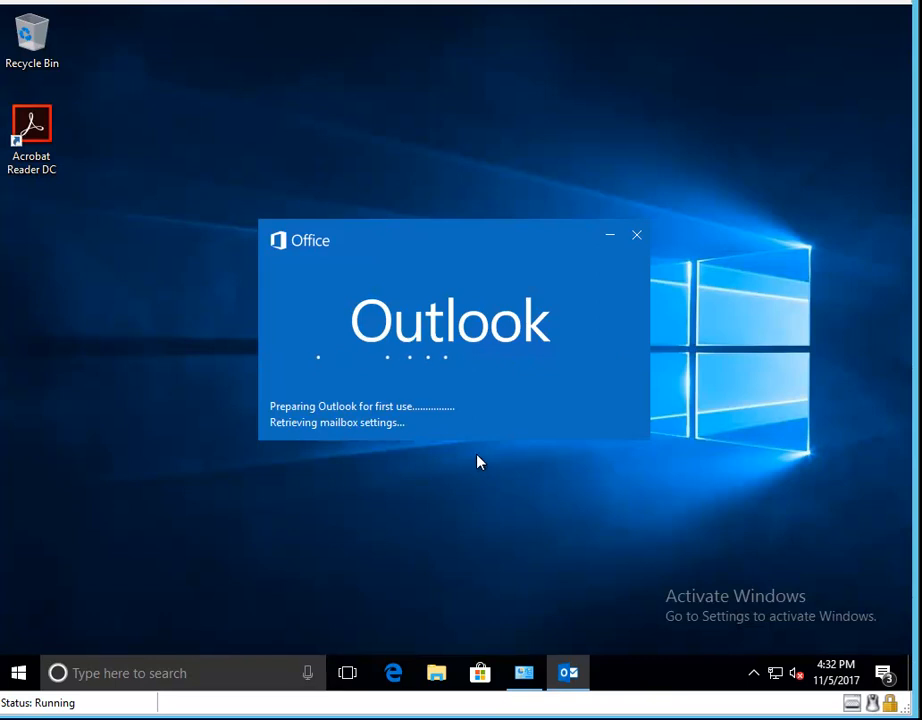
{"action": "mouse_move", "coordinate": [470, 436]}
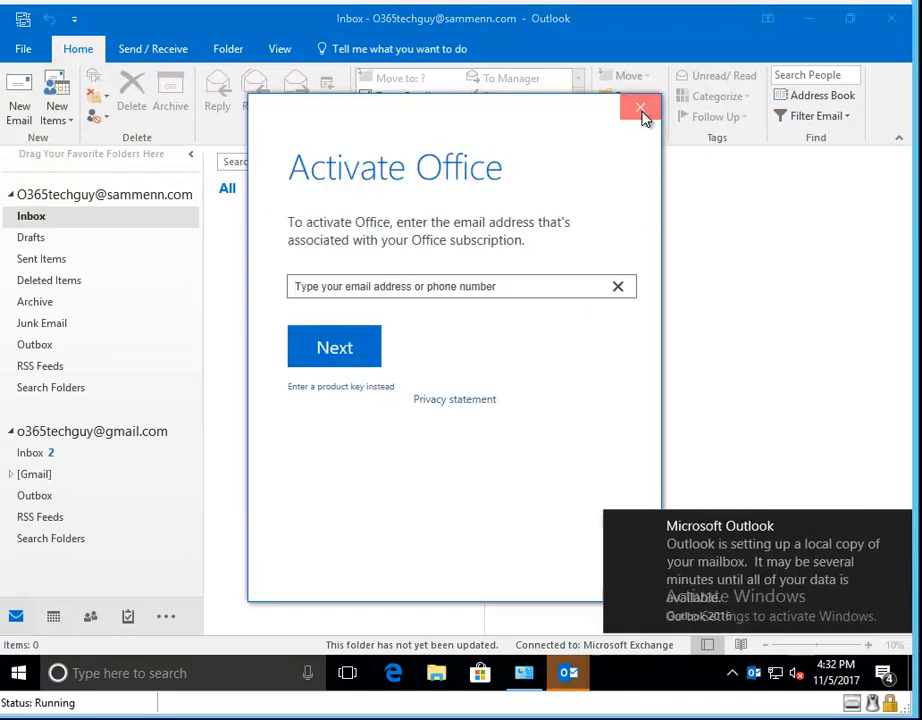
Step: Close the Activate Office dialog and the yellow Product Notice bar
{"action": "left_click", "coordinate": [640, 107]}
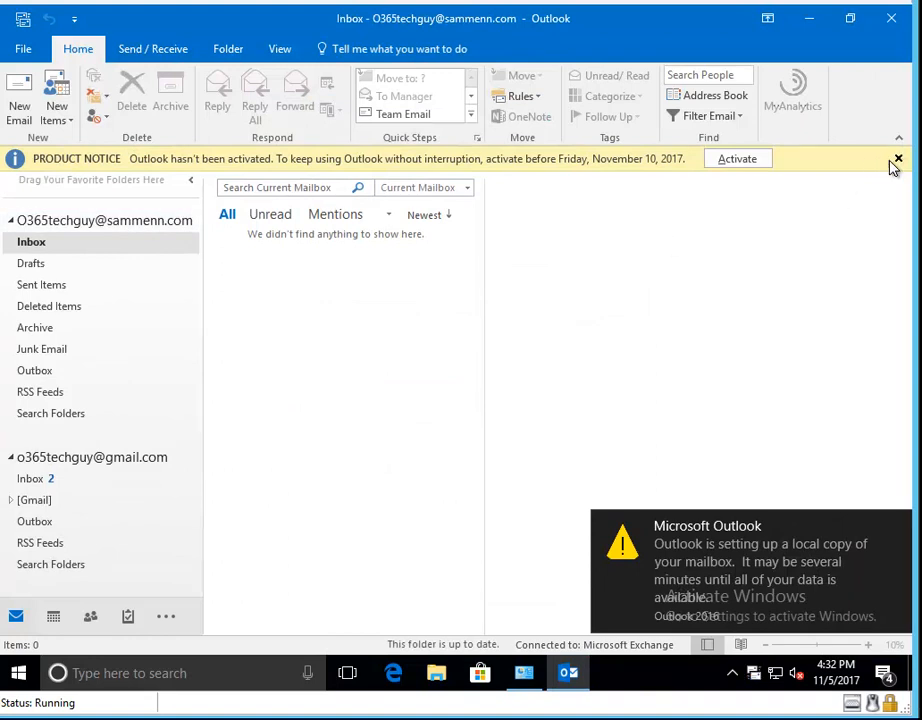
{"action": "left_click", "coordinate": [898, 159]}
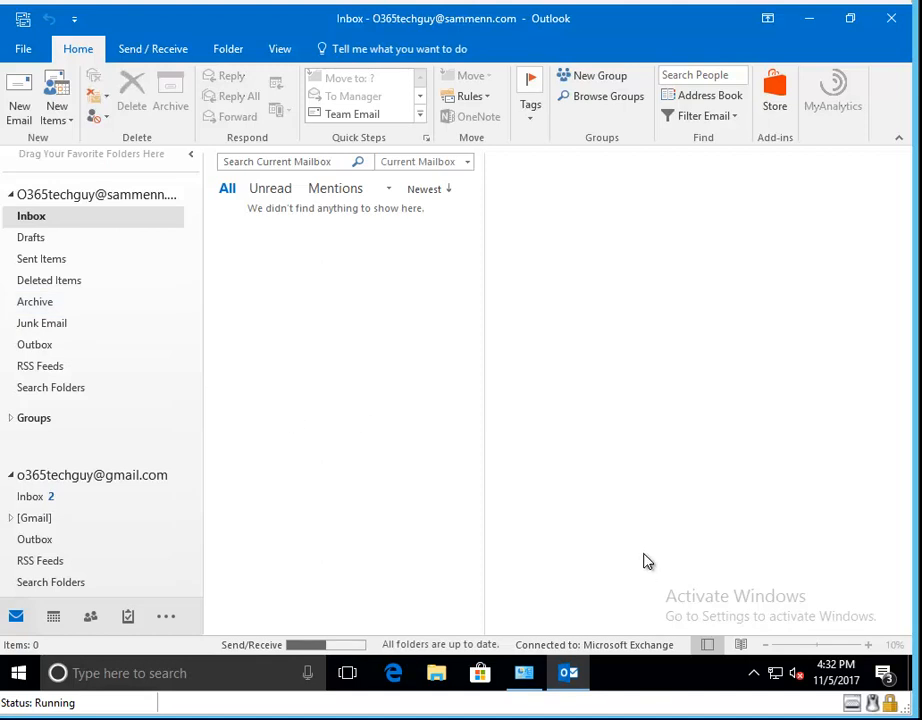
{"action": "mouse_move", "coordinate": [644, 561]}
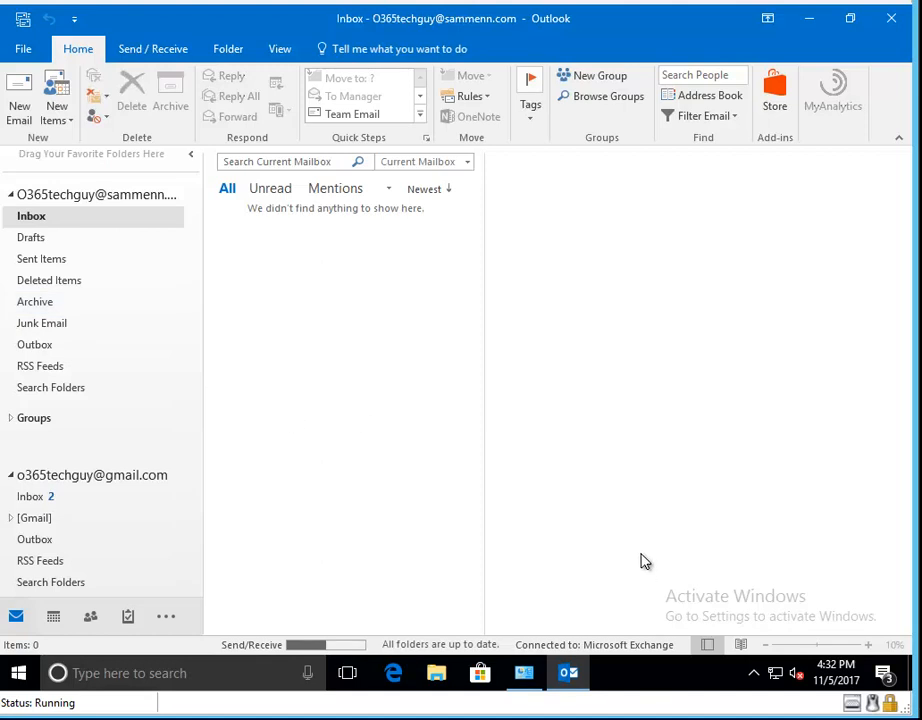